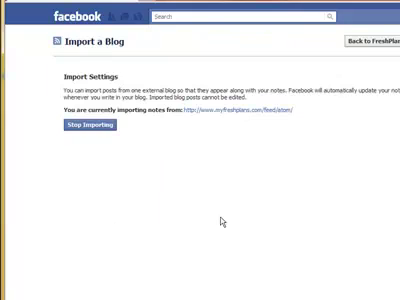
{"action": "mouse_move", "coordinate": [205, 117]}
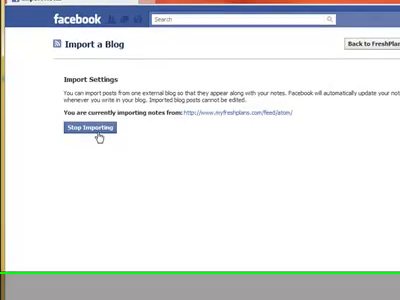
{"action": "left_click", "coordinate": [88, 131]}
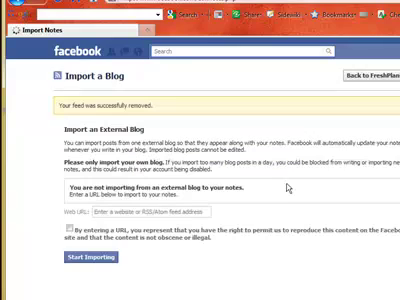
{"action": "mouse_move", "coordinate": [246, 238]}
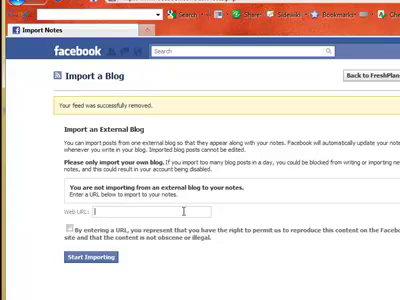
{"action": "type", "text": "http://"}
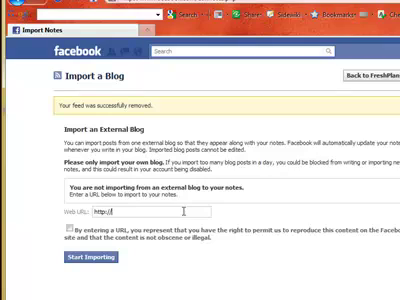
{"action": "type", "text": "www."}
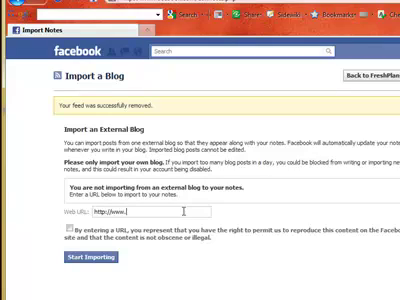
{"action": "type", "text": "my.freshplans.com"}
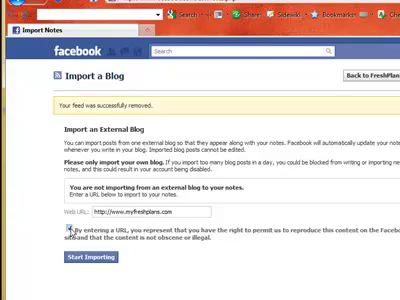
Step: Confirm rights to the myfreshplans.com content and start importing it into Notes
{"action": "left_click", "coordinate": [58, 227]}
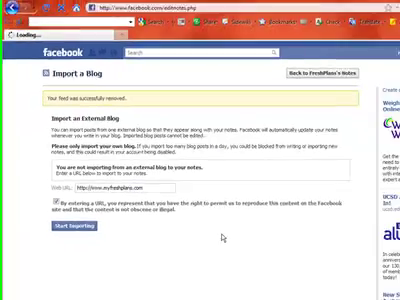
{"action": "left_click", "coordinate": [63, 234]}
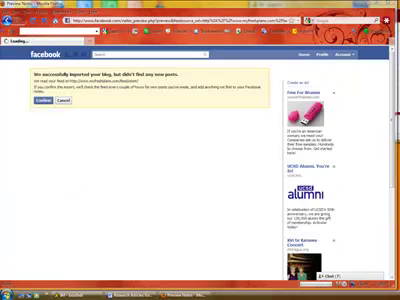